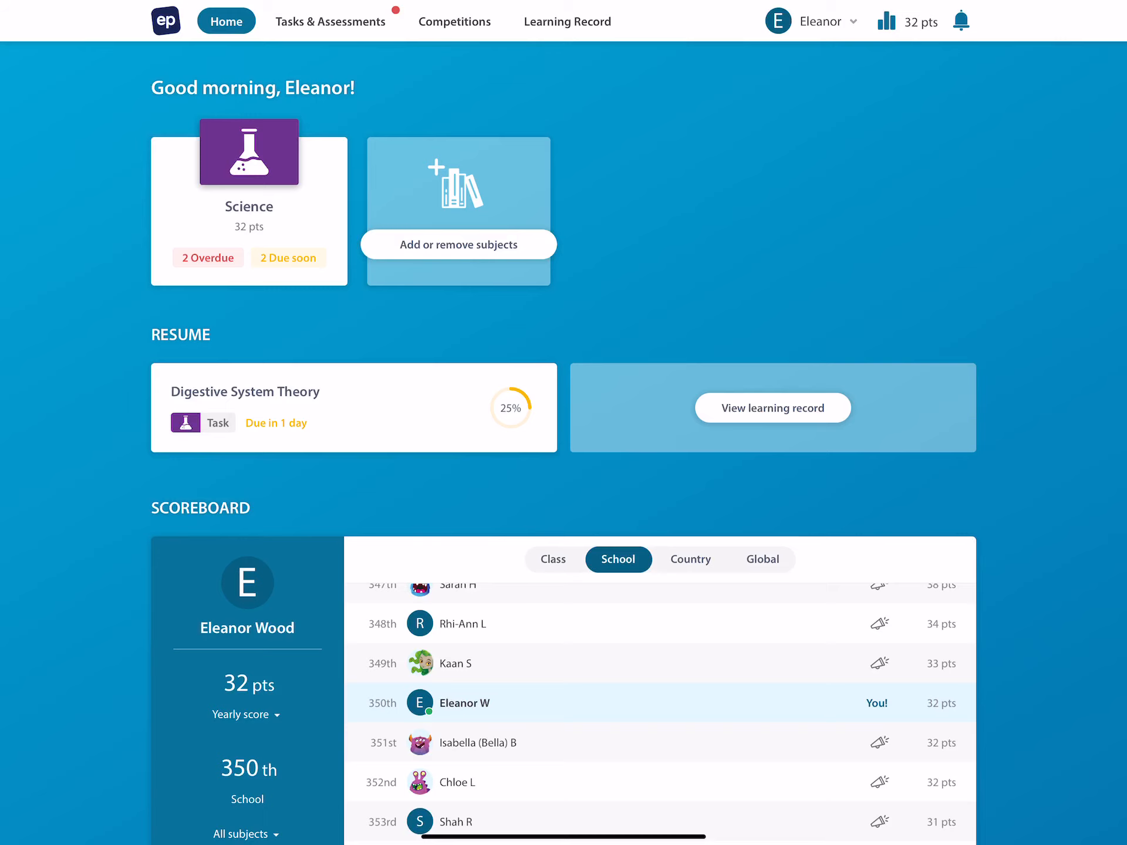
# Browse the due Tasks & Assessments, then the upcoming Competitions in the top navigation.
pyautogui.click(330, 21)
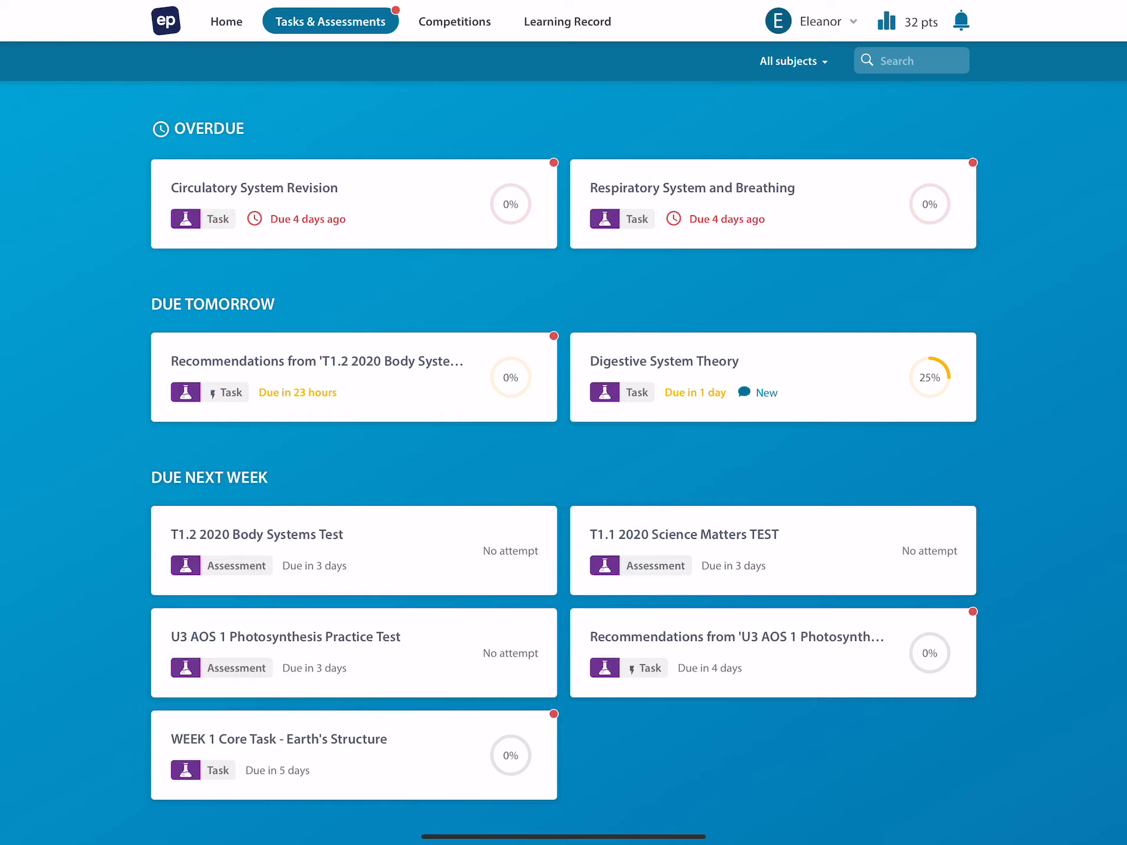
pyautogui.click(455, 21)
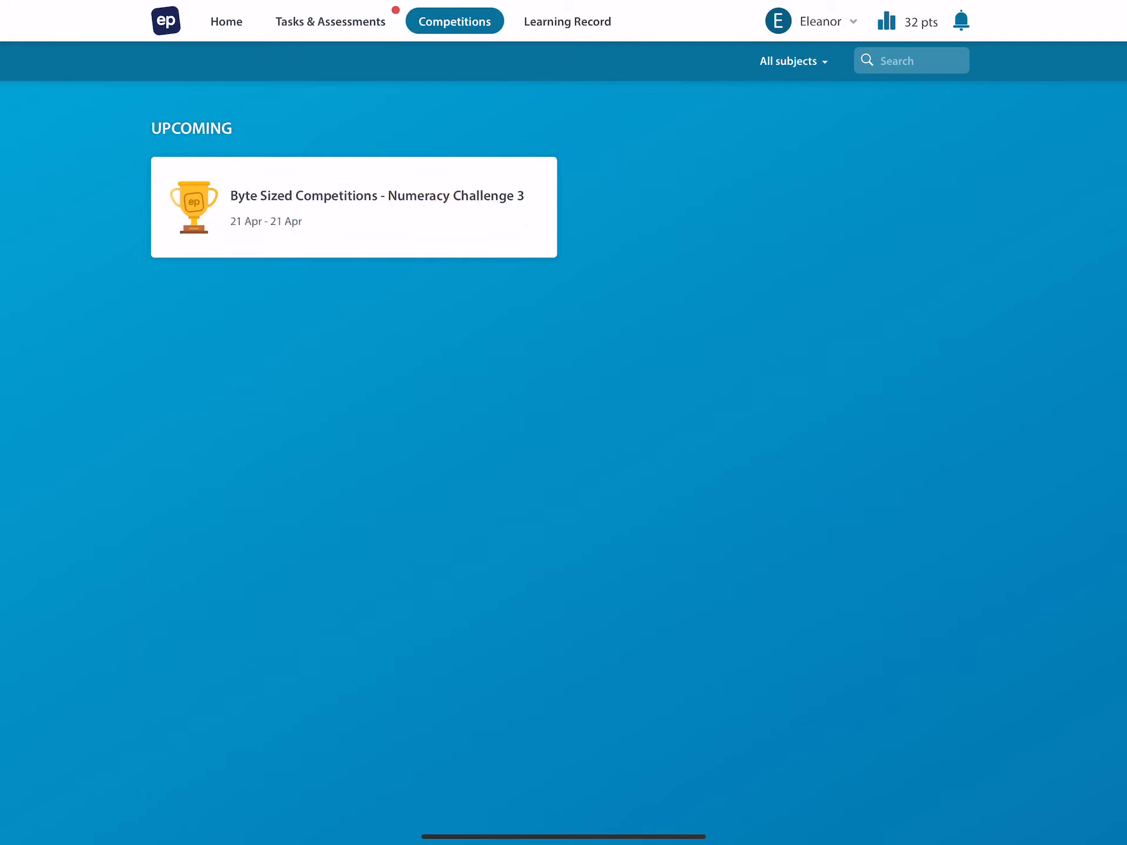
pyautogui.click(567, 21)
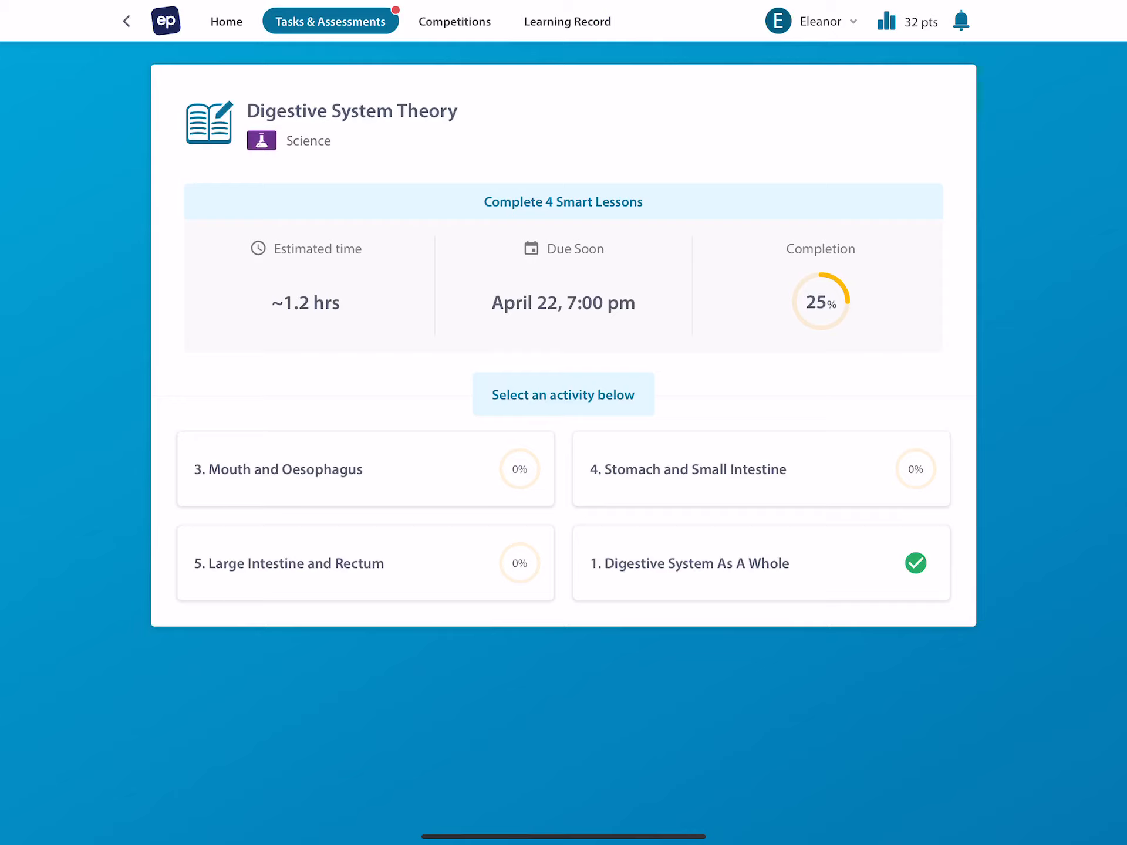
# View the Digestive System Theory task at 25% complete, then leave for the home screen.
pyautogui.click(567, 21)
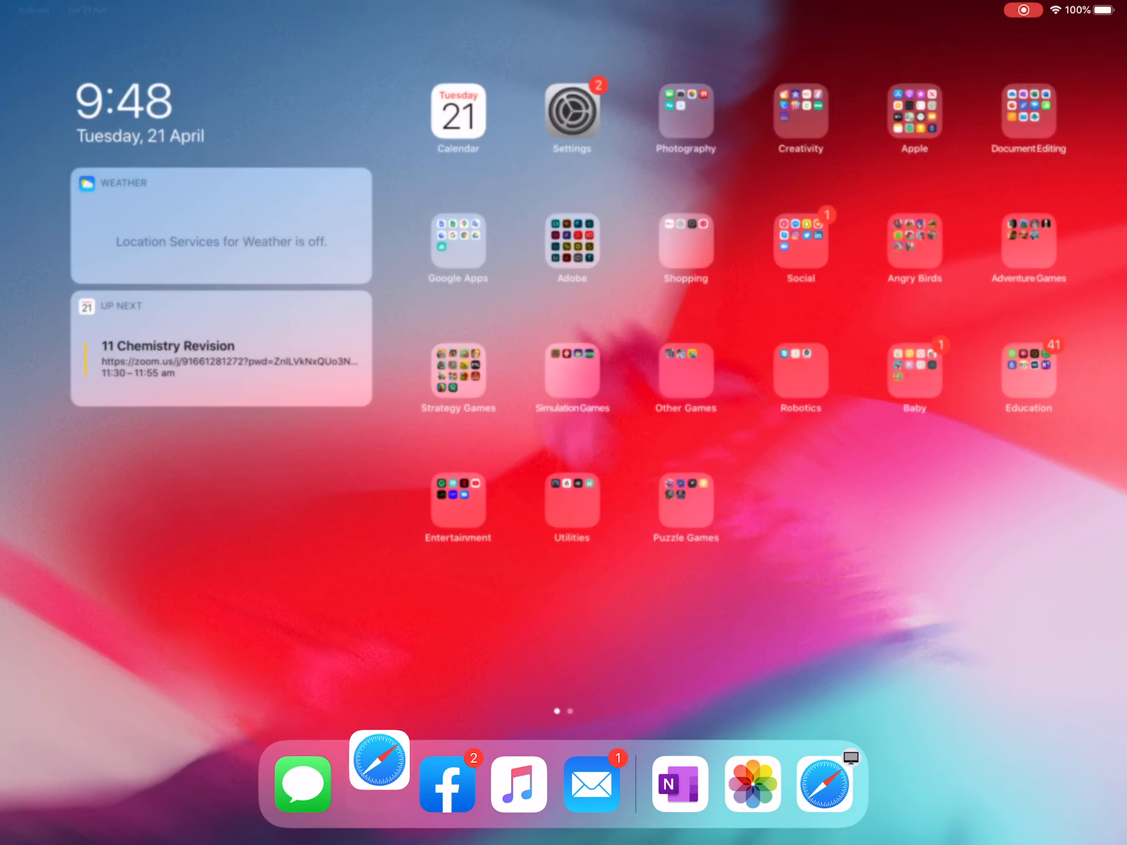
# Search 'educ', launch Education Perfect, and view U1 AOS 1 Practice Chem Test marks (9/9).
pyautogui.write('educ')
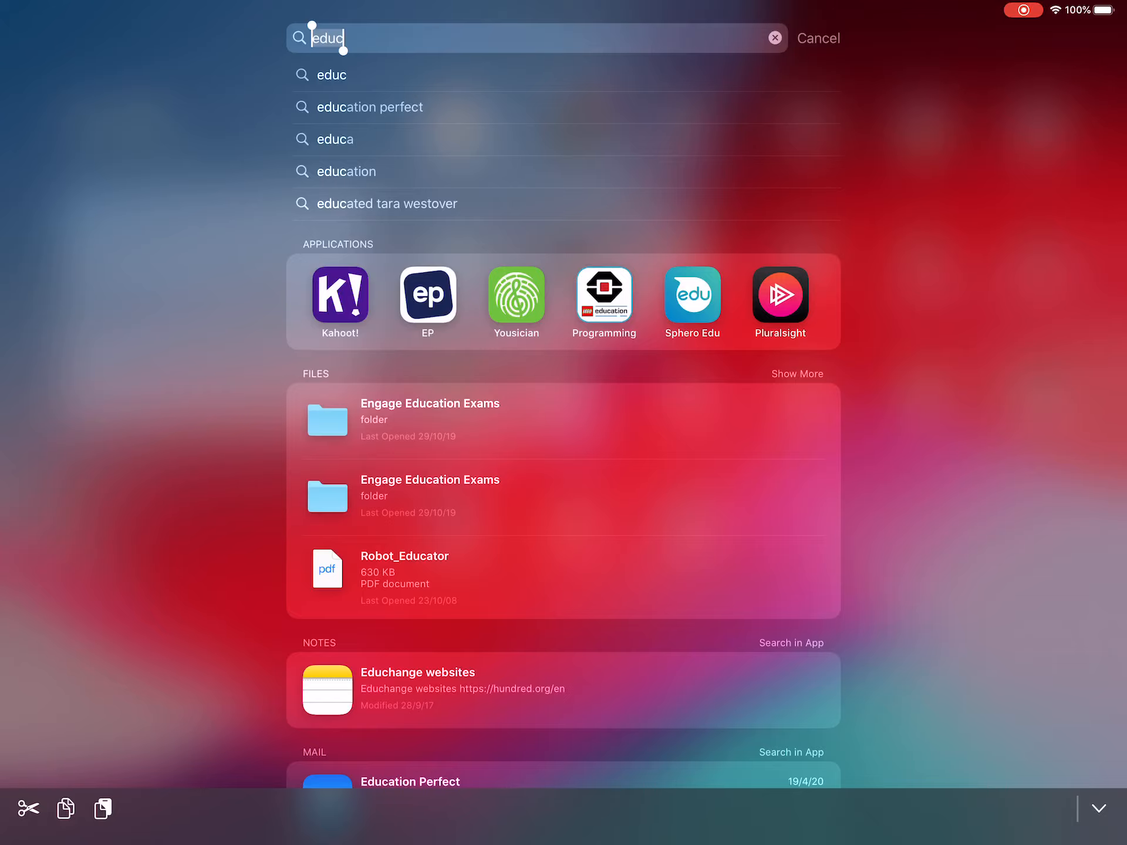
pyautogui.click(428, 294)
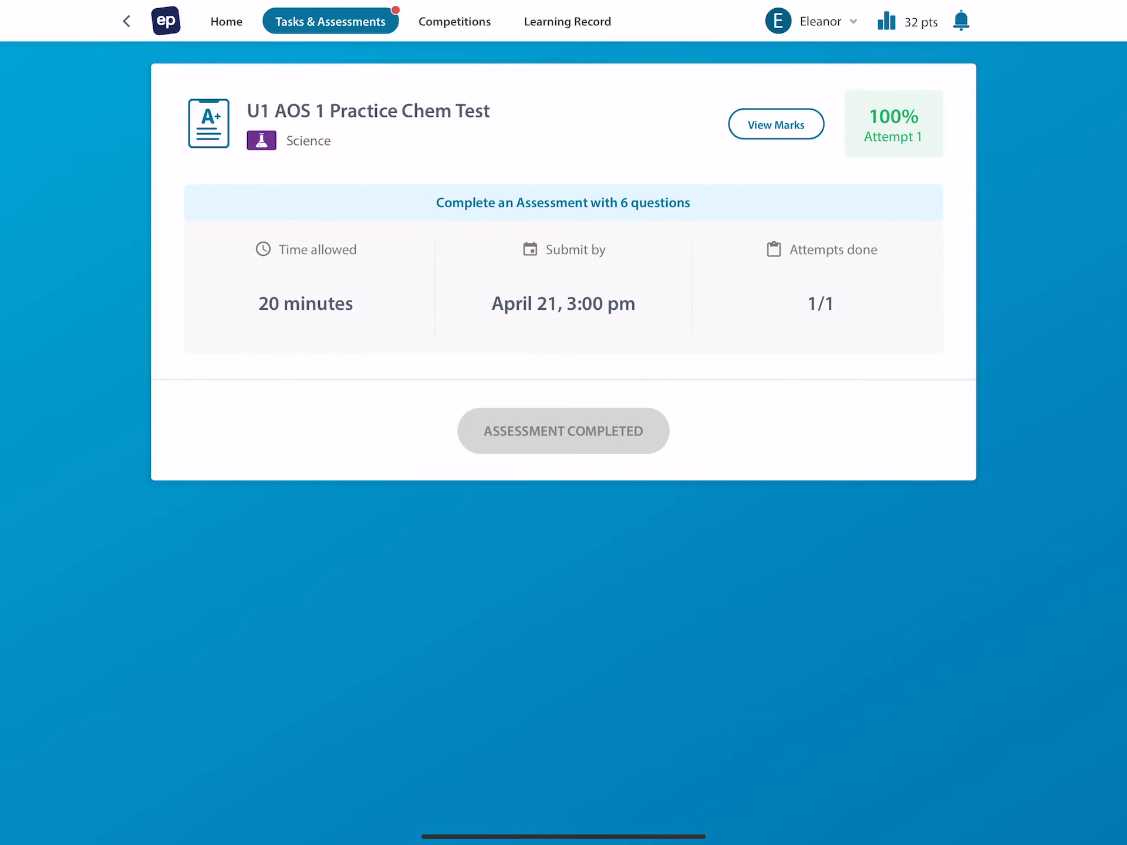
pyautogui.click(776, 124)
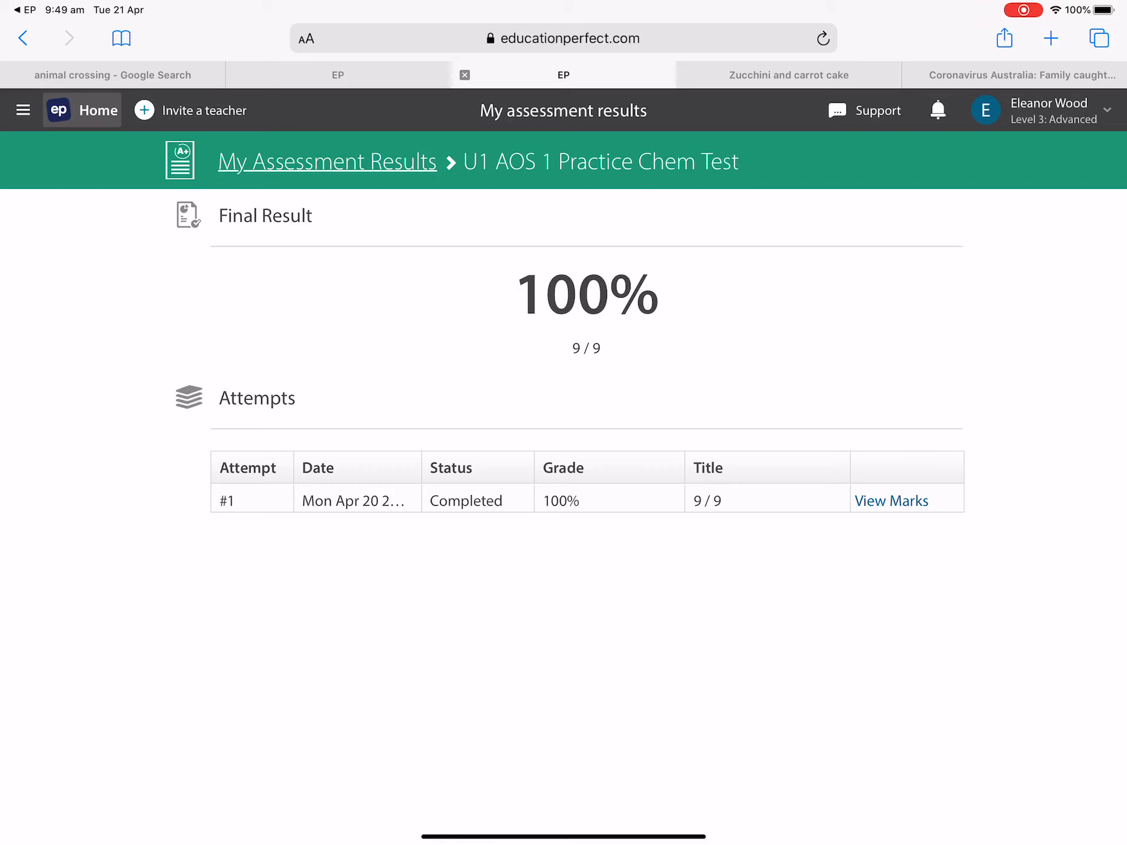
# Open attempt #1's marked answers and visit the Multiple Choice, Scratchpad and Long Answer questions.
pyautogui.click(890, 501)
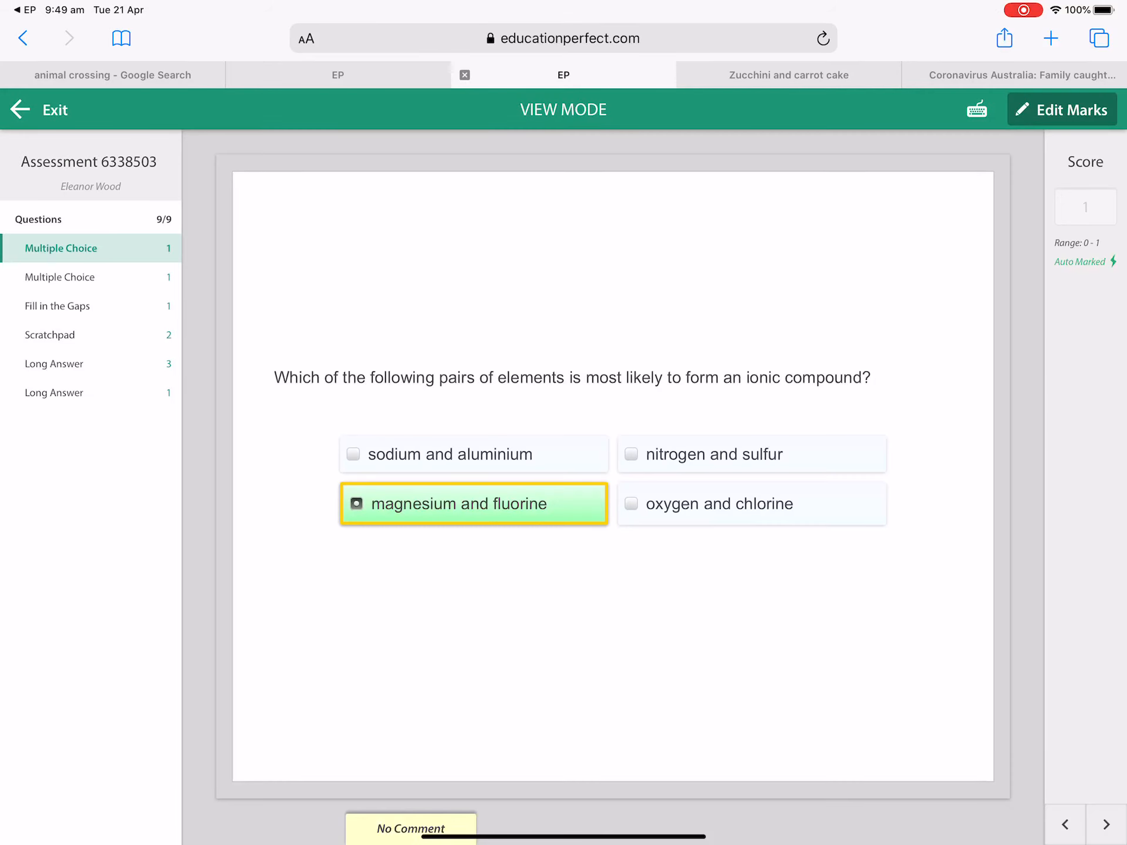
pyautogui.click(90, 276)
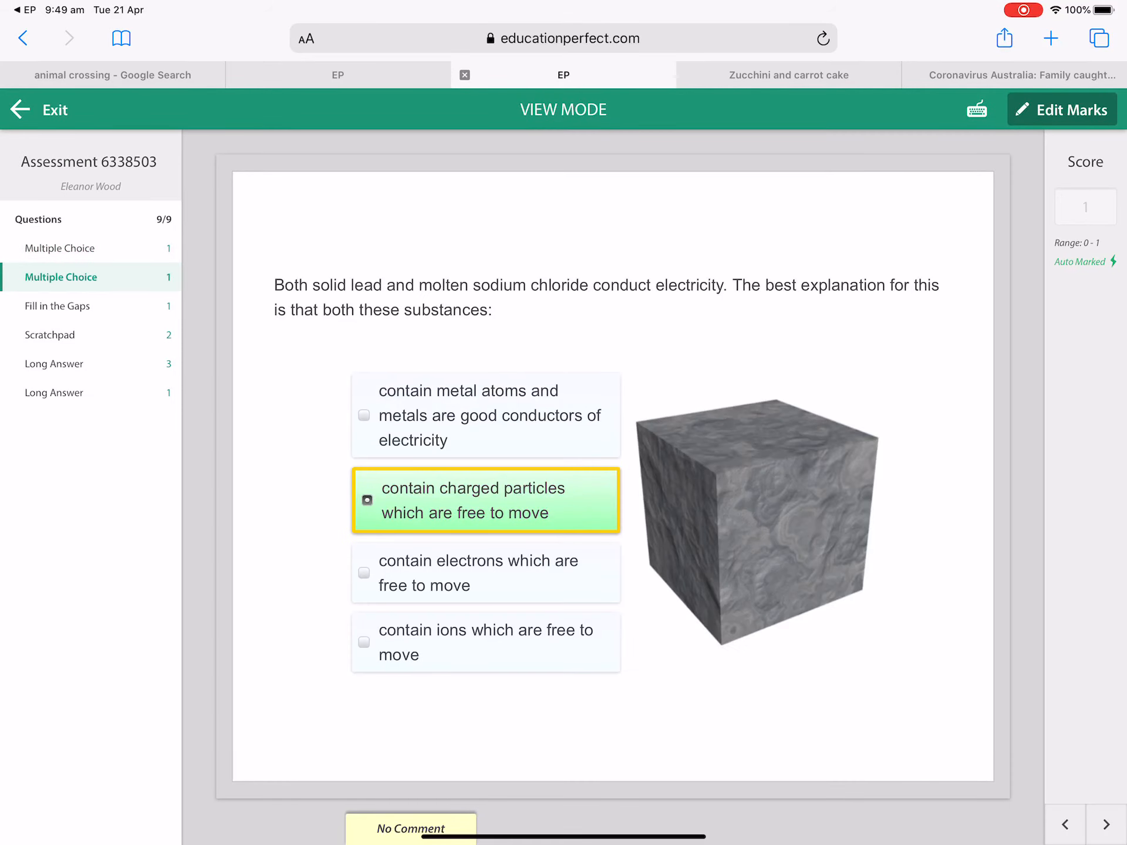
pyautogui.click(50, 334)
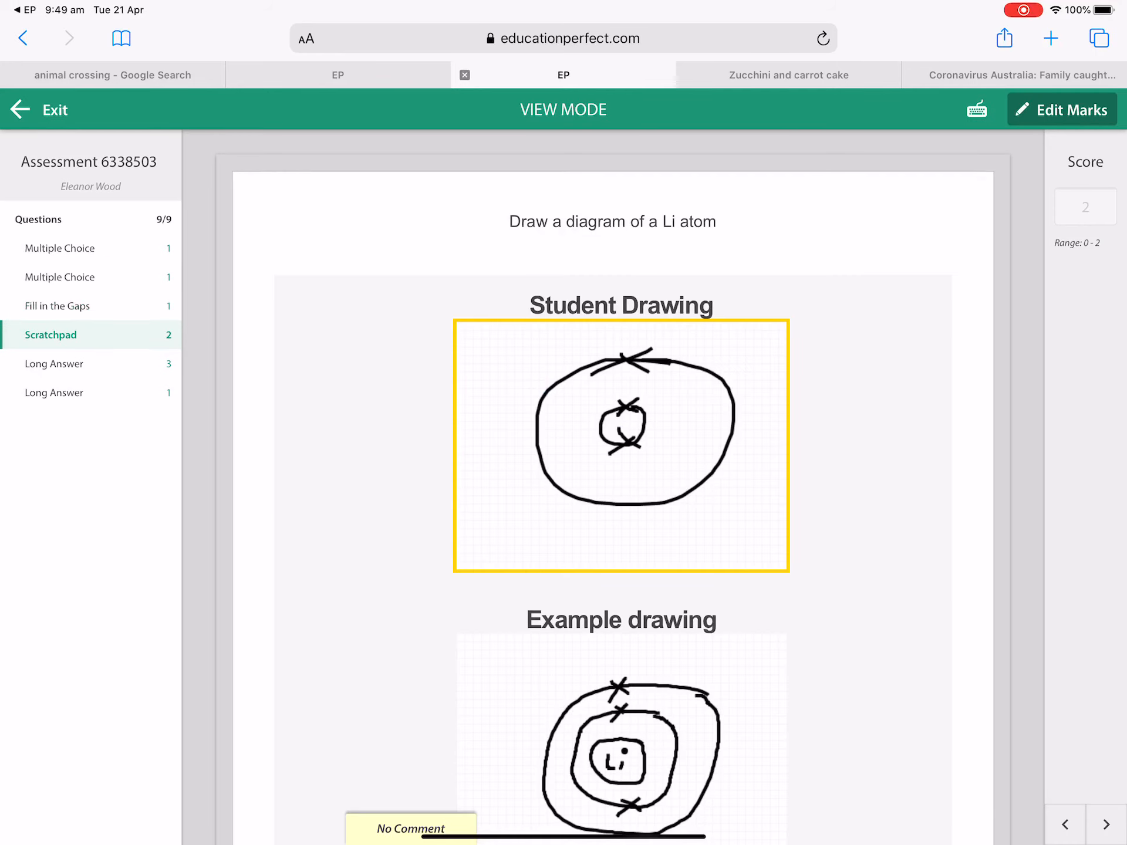
pyautogui.click(54, 364)
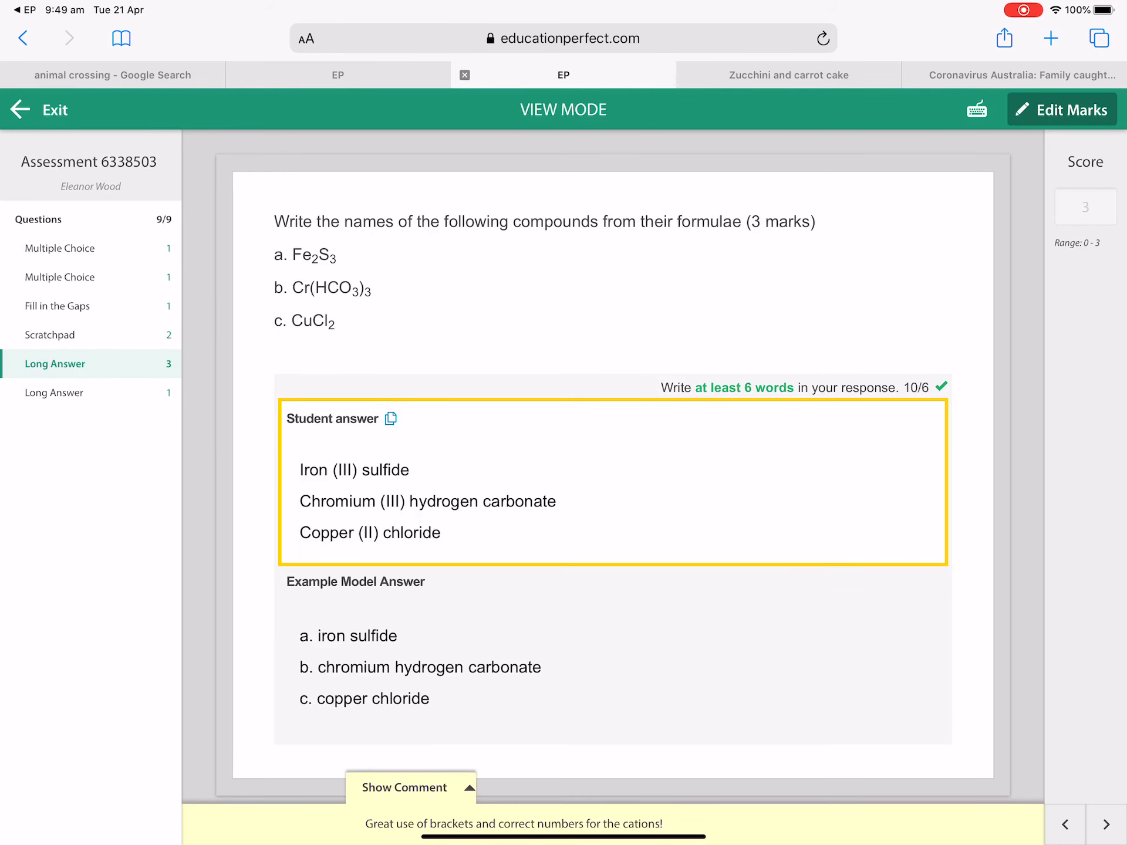
# Expand the compound-naming comment, revisit Fill in the Gaps, then reach the 1-mark Long Answer.
pyautogui.click(411, 787)
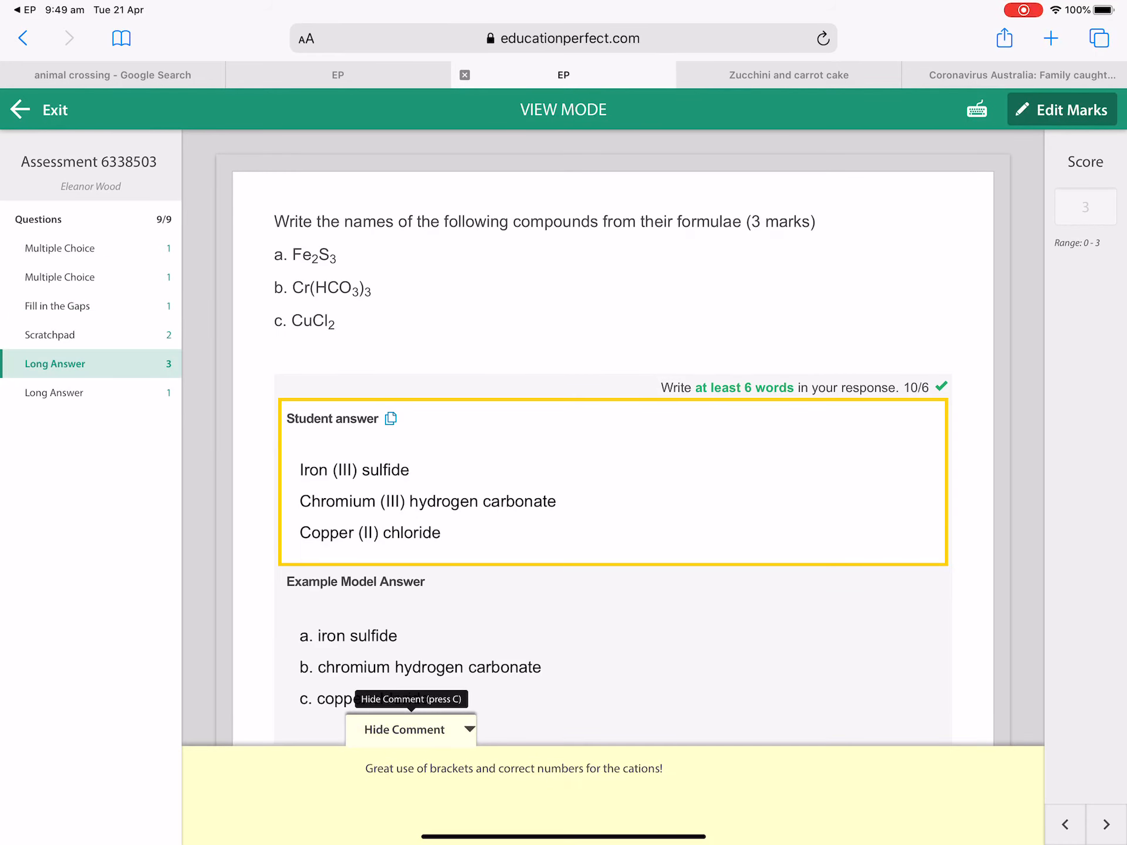
pyautogui.click(60, 305)
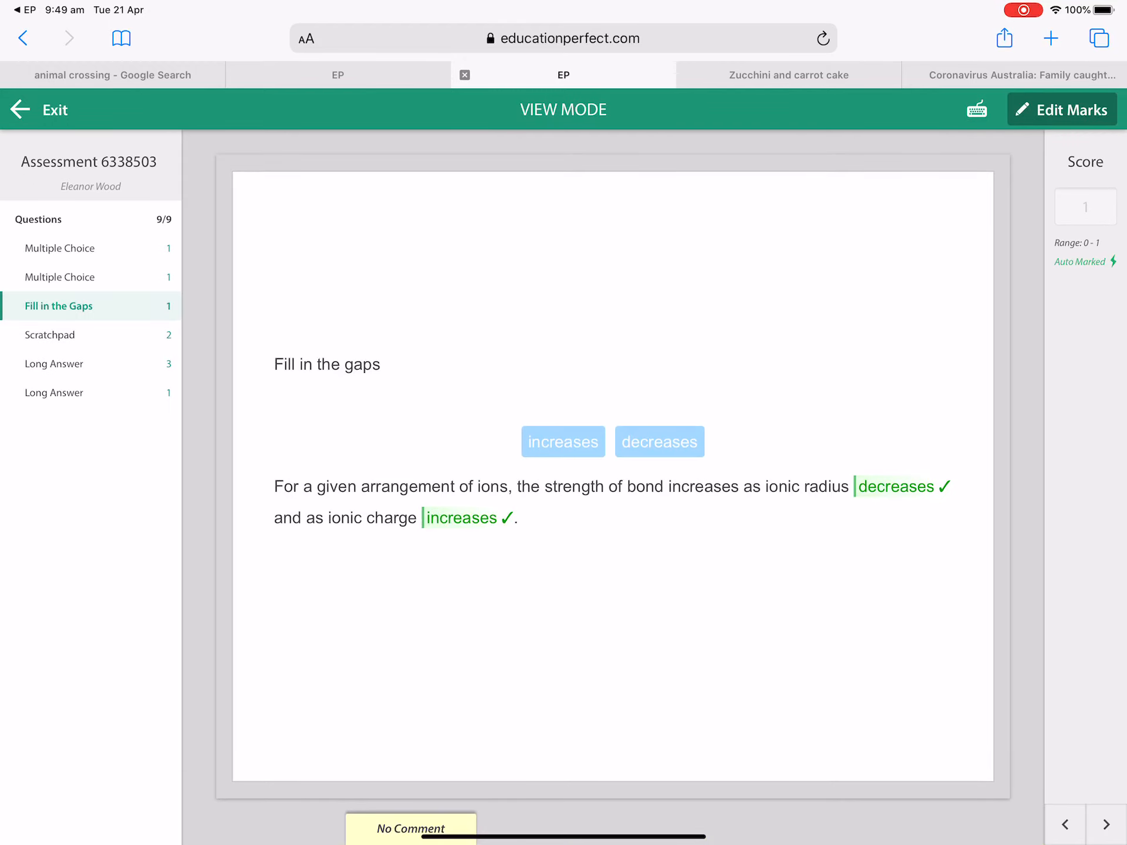
pyautogui.click(54, 364)
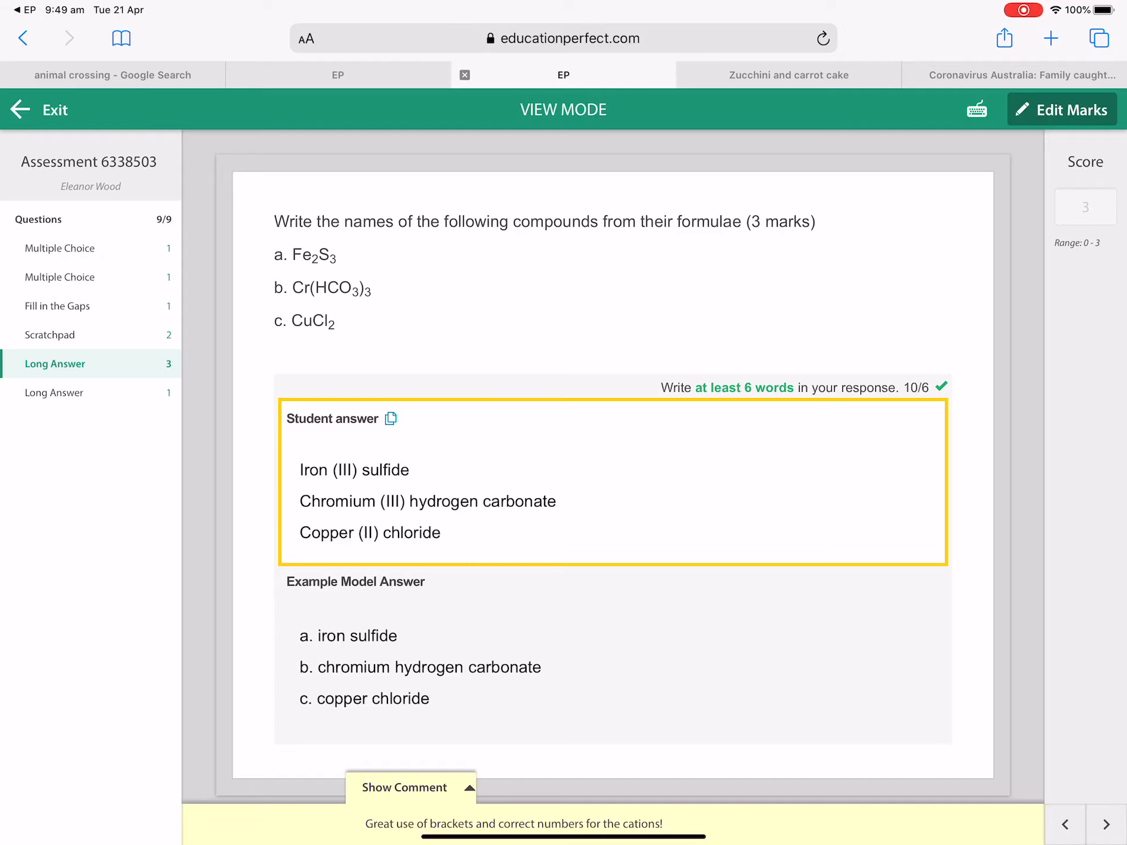
pyautogui.click(54, 393)
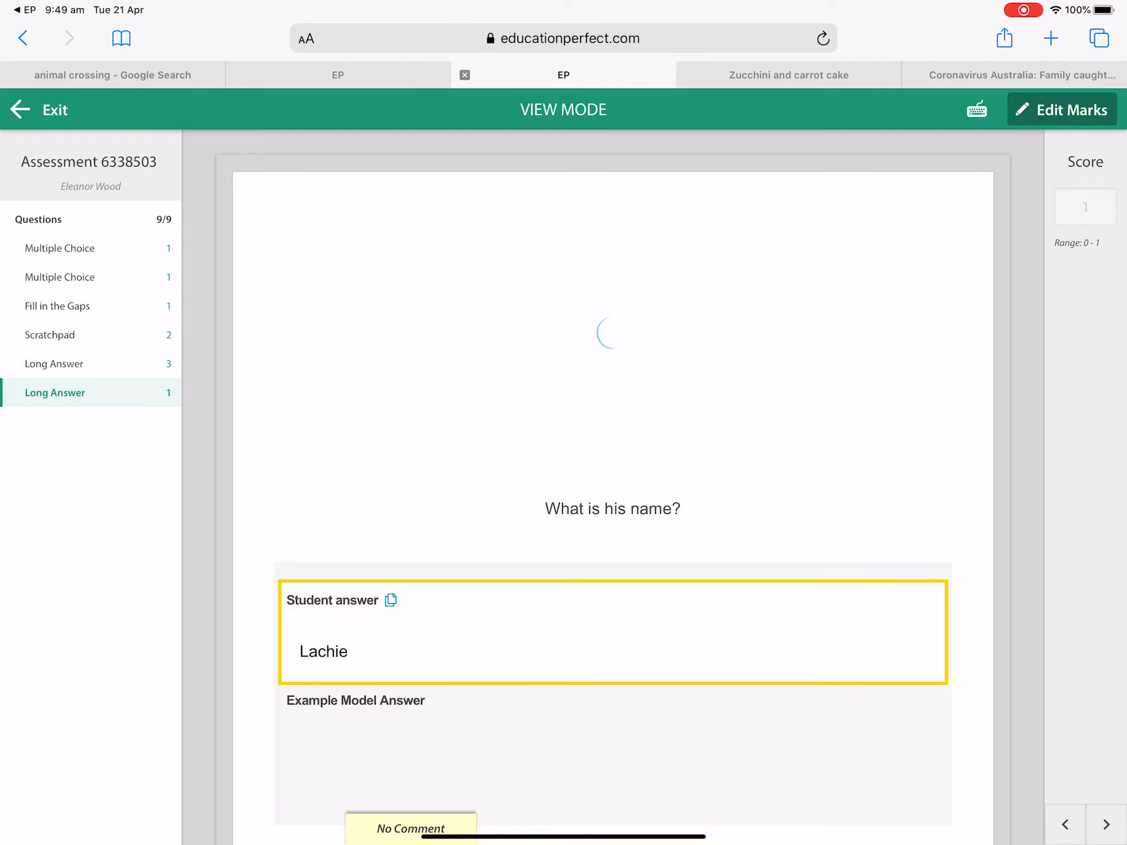